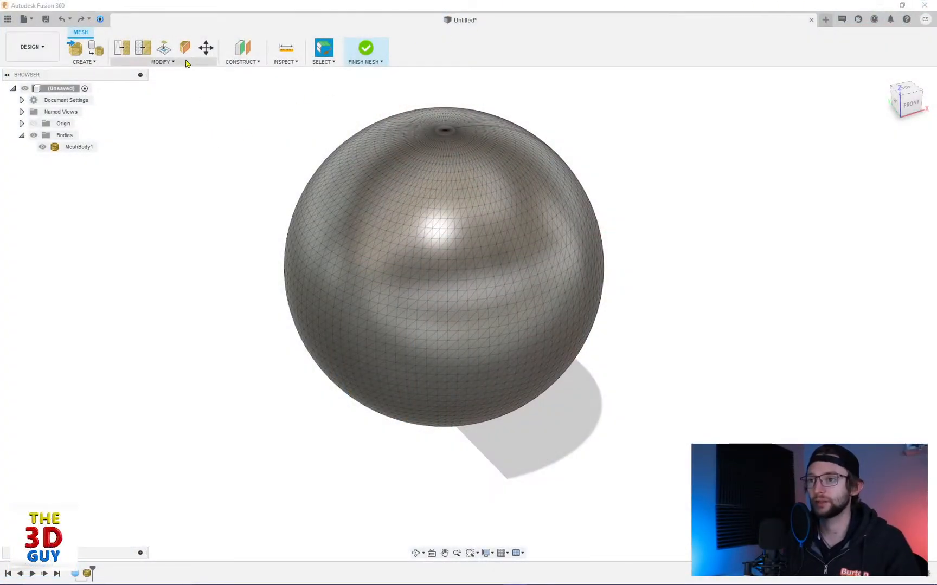
mouse_move(186, 46)
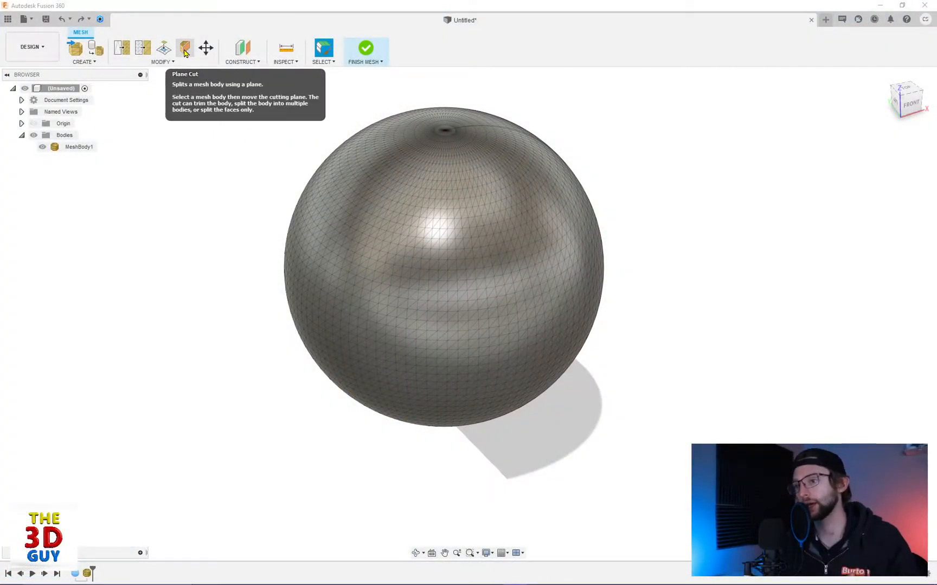
Step: Start a Plane Cut on the sphere mesh body, previewing a half-sphere trim
left_click(186, 47)
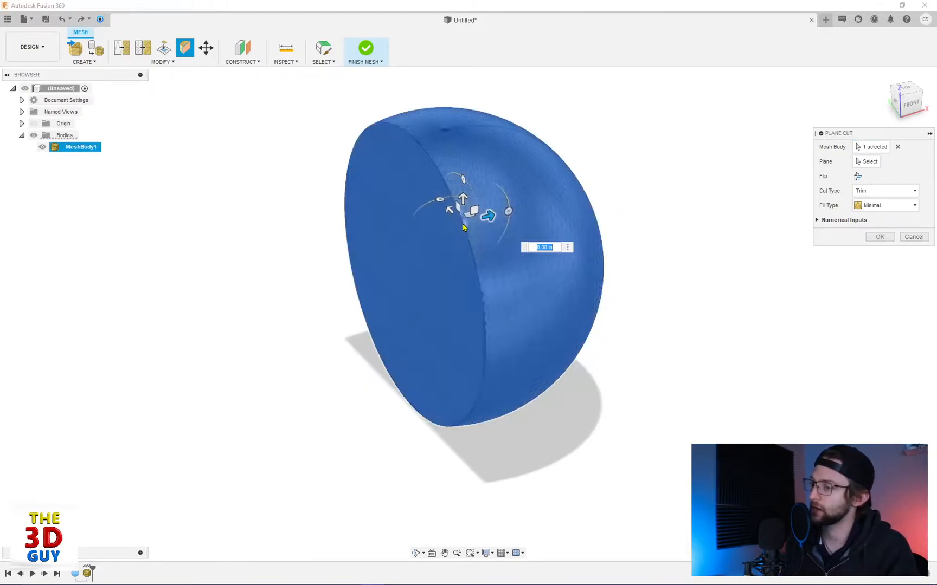
Step: Pick the cutting plane and flip the trim to keep the opposite side
left_click(869, 161)
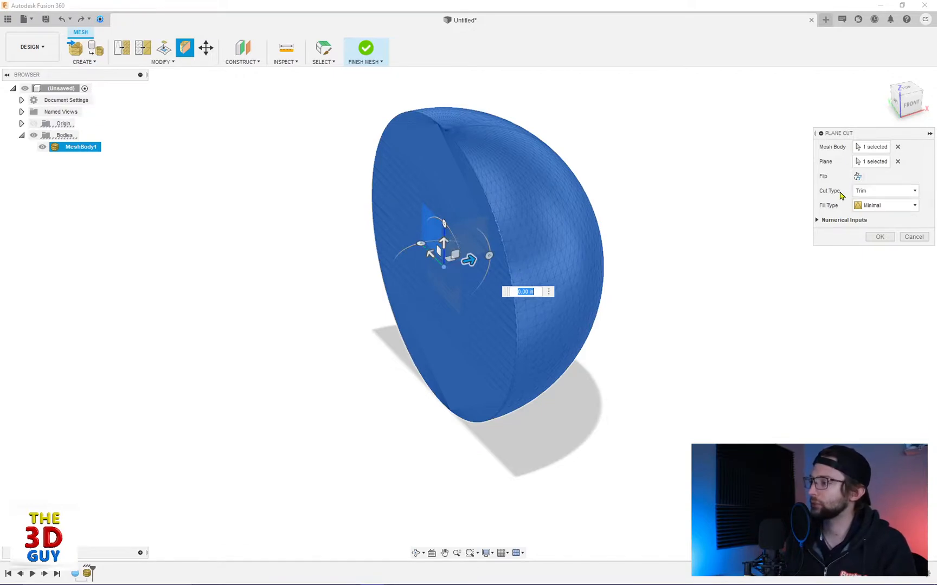
left_click(858, 176)
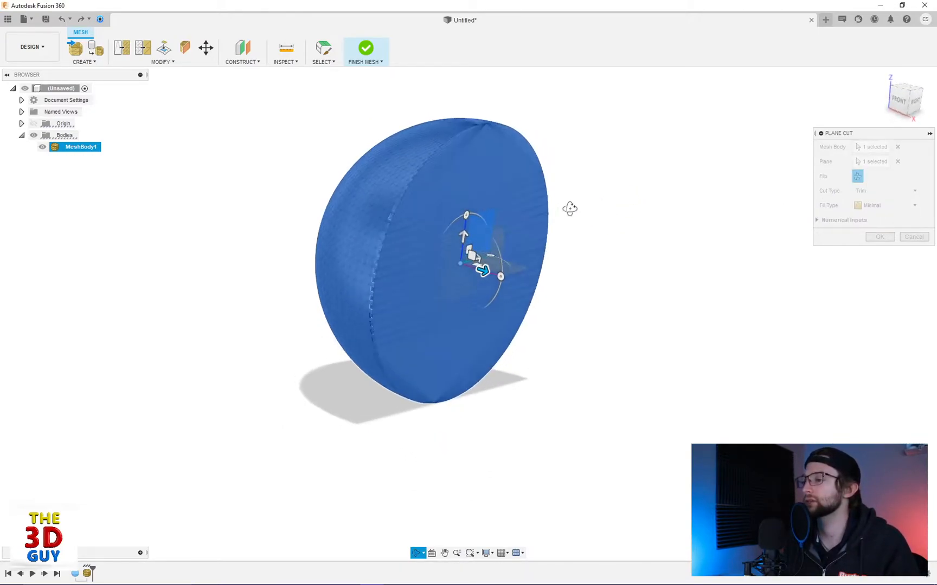
left_click(482, 271)
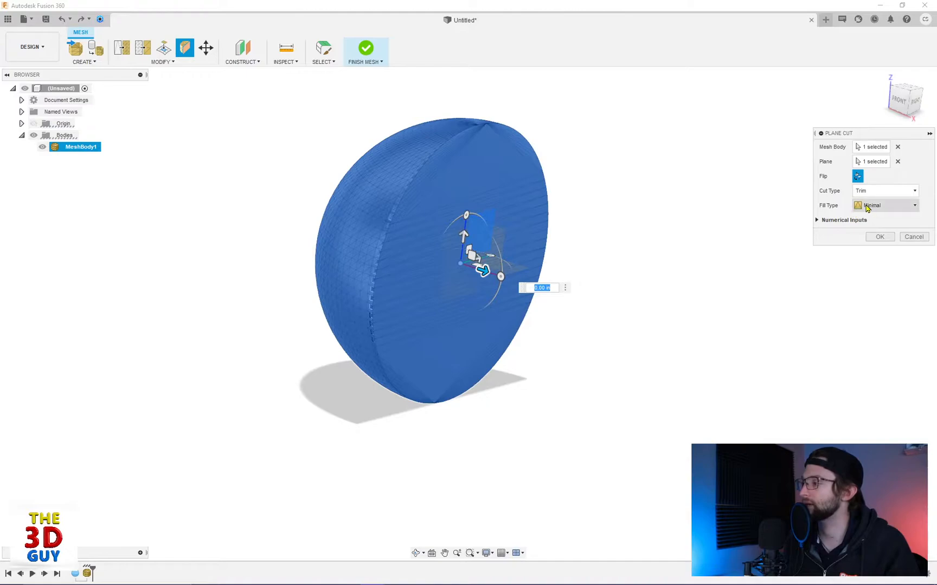
mouse_move(537, 207)
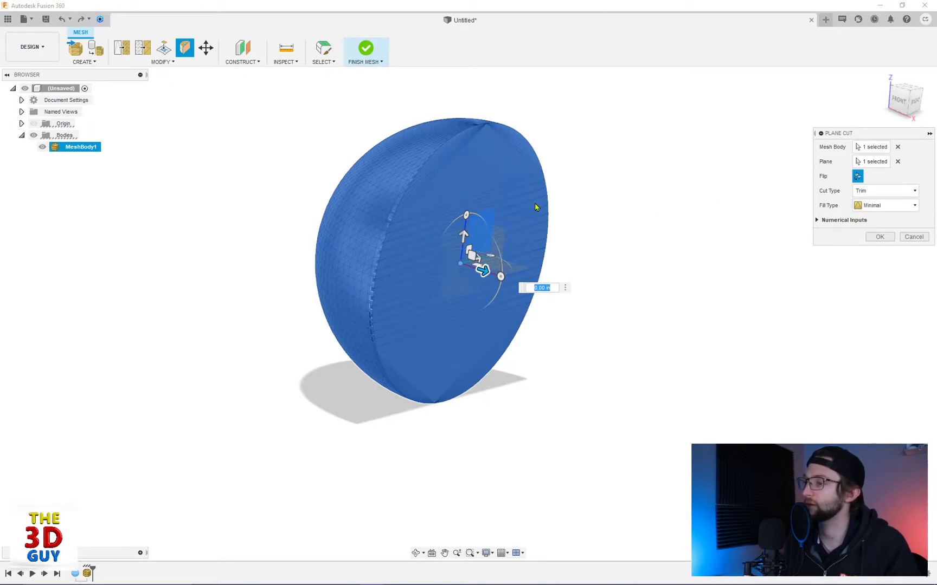
mouse_move(411, 243)
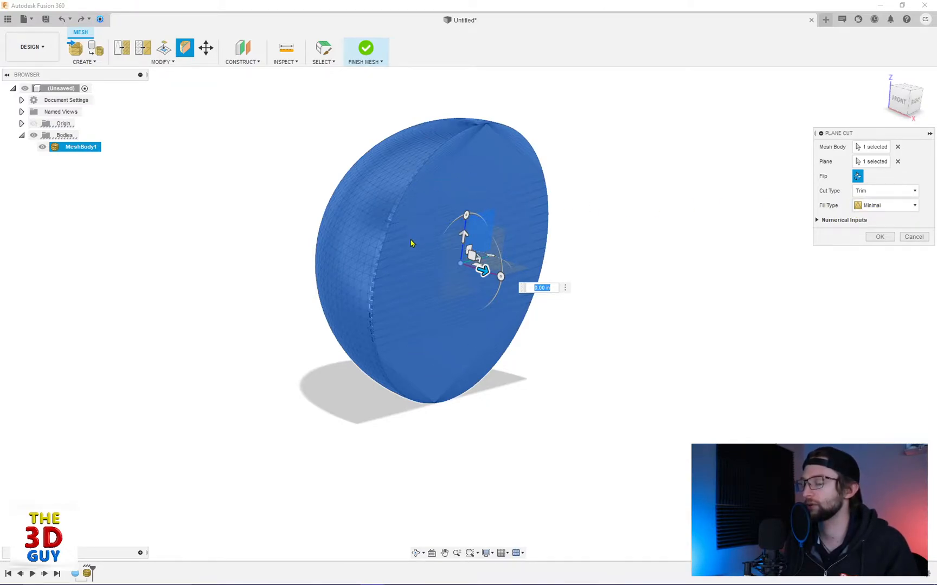
mouse_move(483, 147)
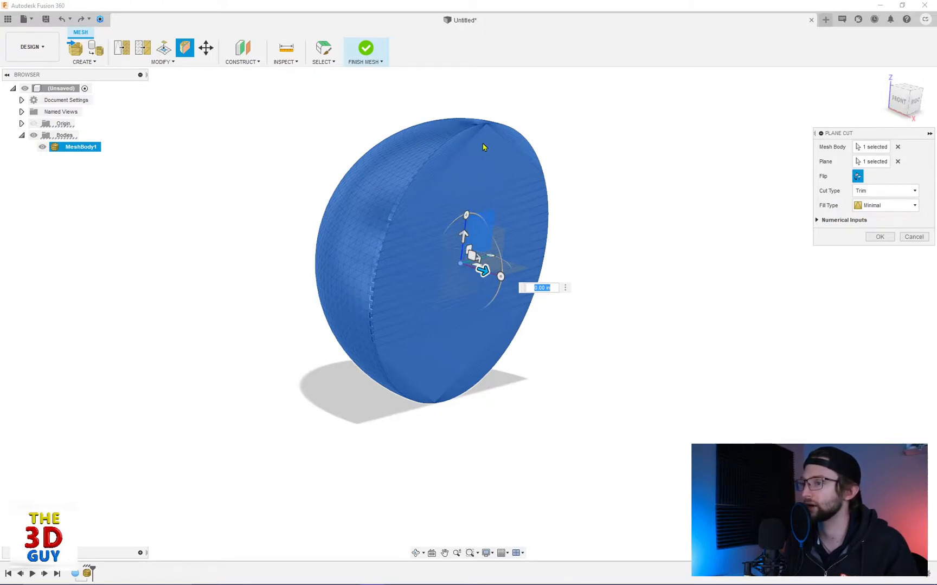
Step: Set the fill type to Uniform, then change it to No Fill
left_click(913, 205)
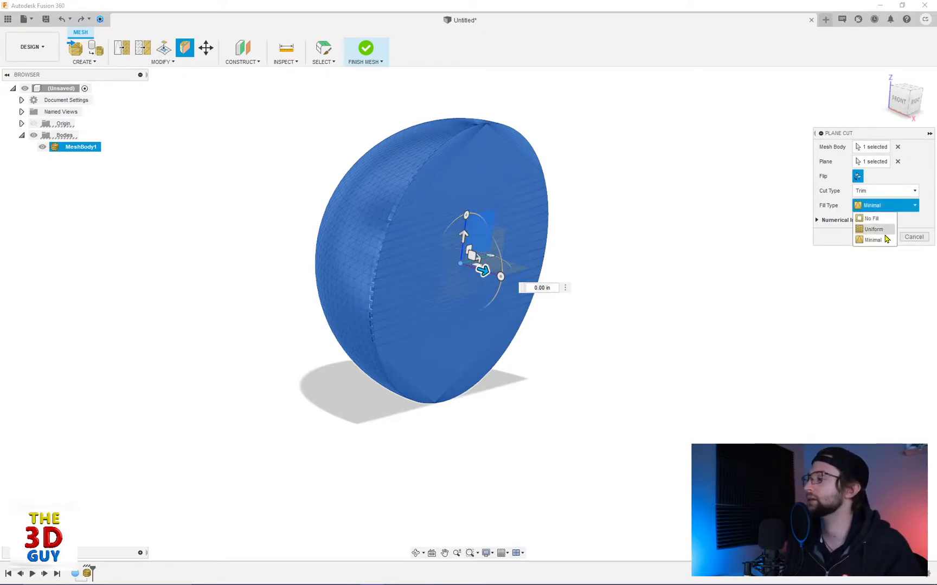
left_click(874, 229)
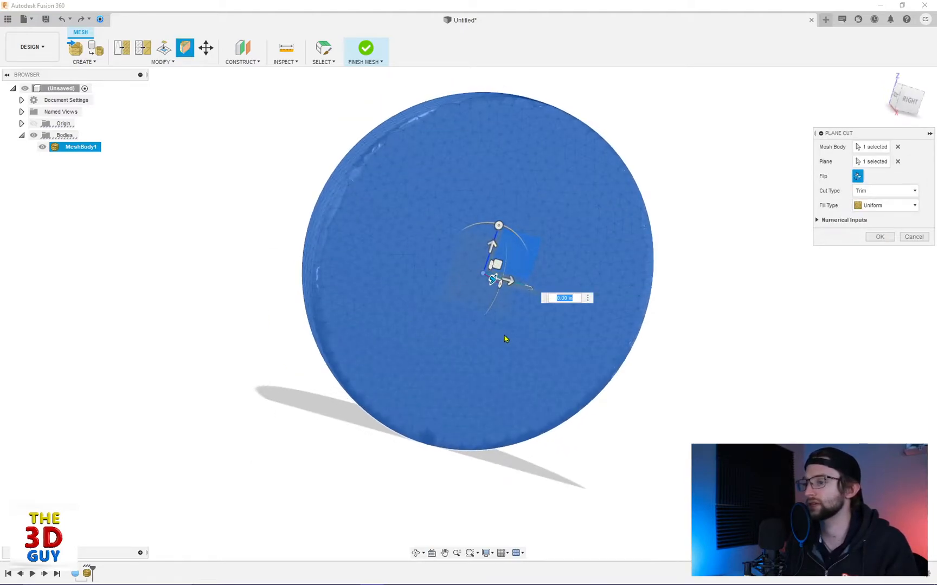
left_click(885, 205)
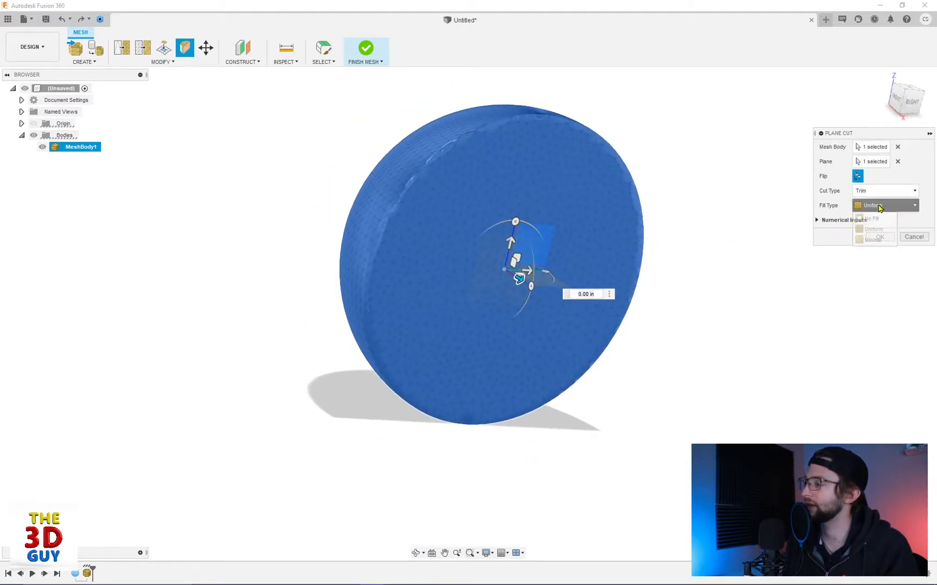
left_click(870, 218)
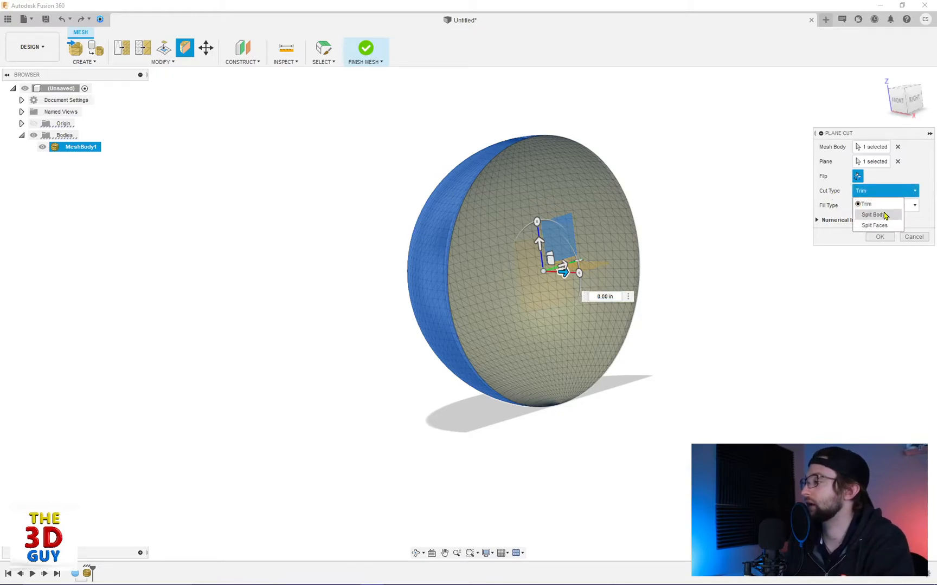
Step: Set the cut type to Split Body, then switch it to Split Faces
left_click(872, 215)
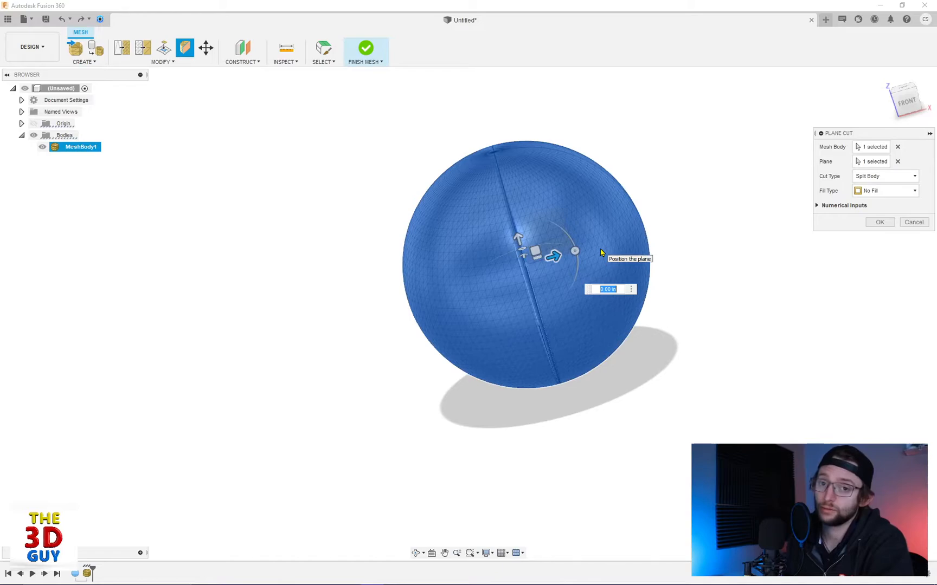
left_click(885, 176)
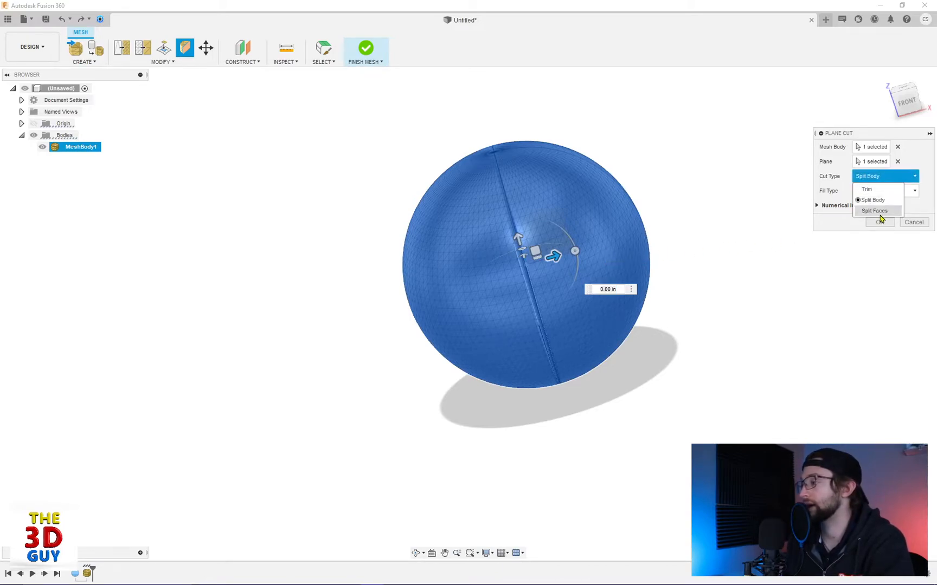
left_click(876, 210)
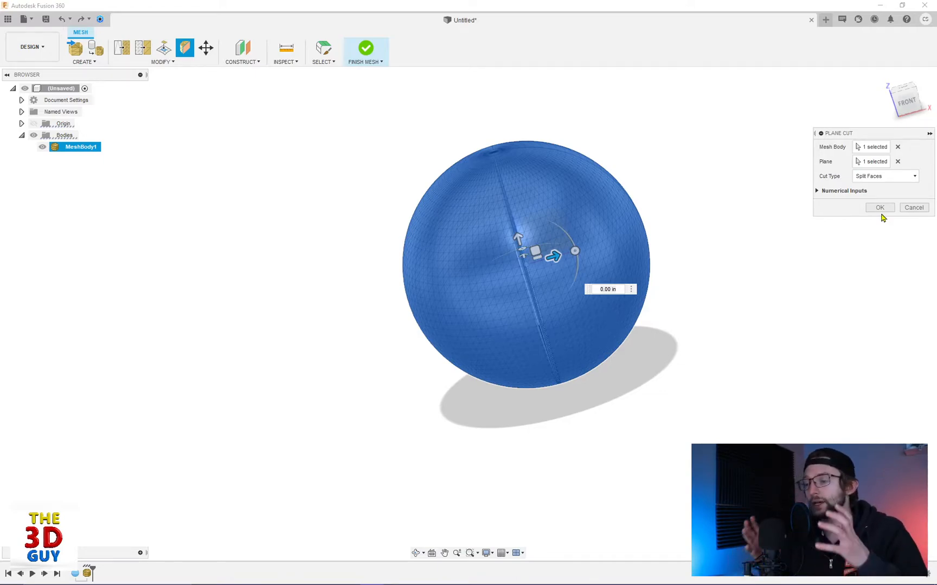
mouse_move(431, 344)
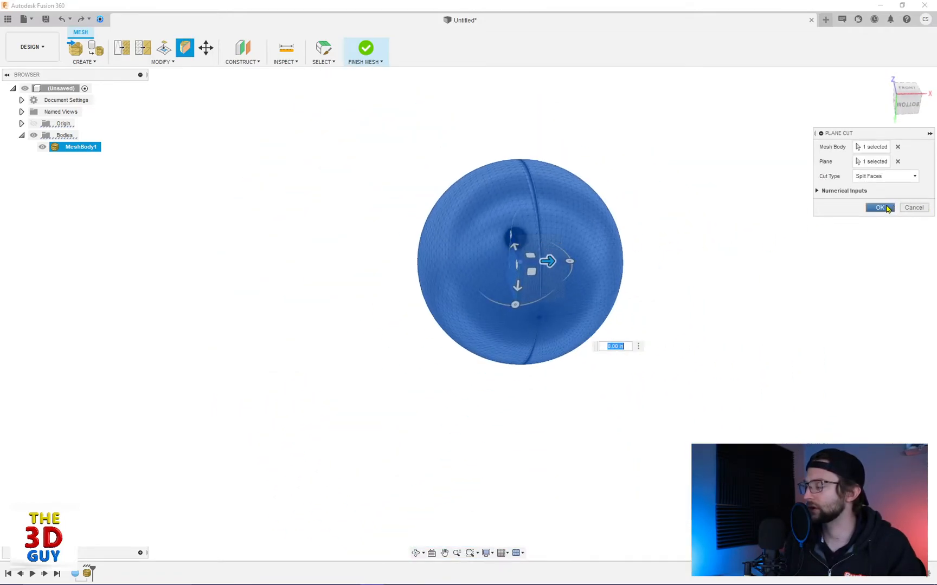
Step: Confirm the Split Faces plane cut to seam the sphere along the plane
left_click(879, 207)
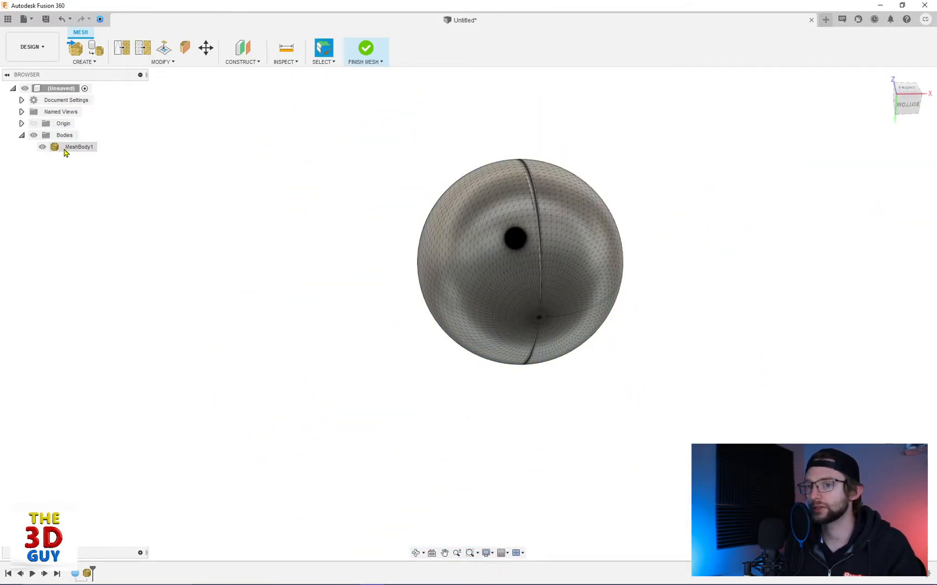
left_click(78, 146)
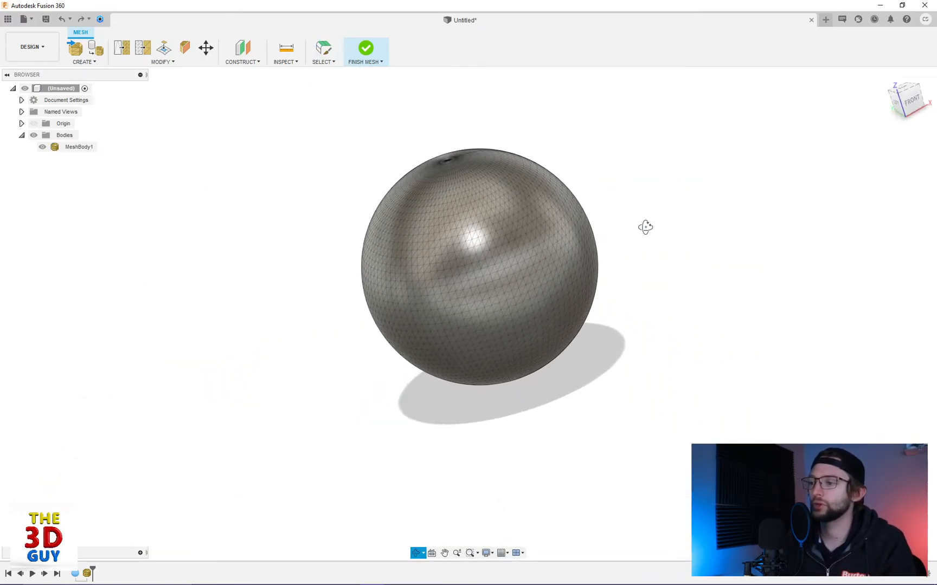
Step: Start a new Plane Cut on the sphere set to Trim, showing Numerical Inputs
left_click(185, 48)
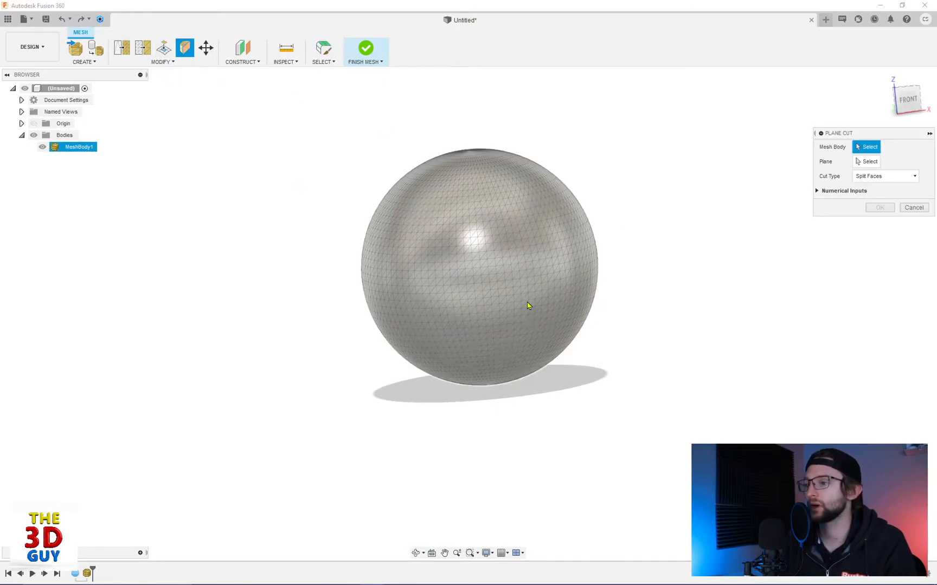
left_click(528, 307)
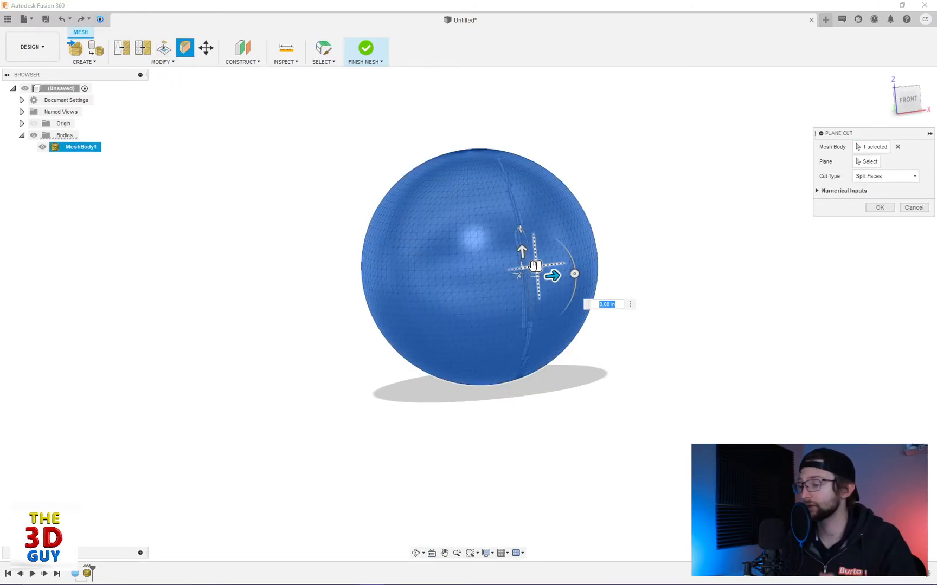
left_click(885, 176)
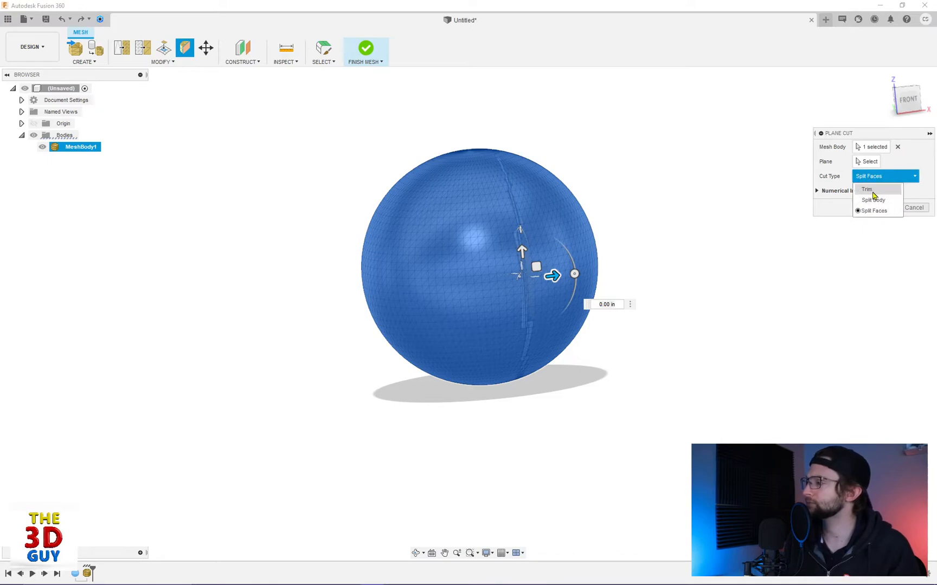
left_click(866, 189)
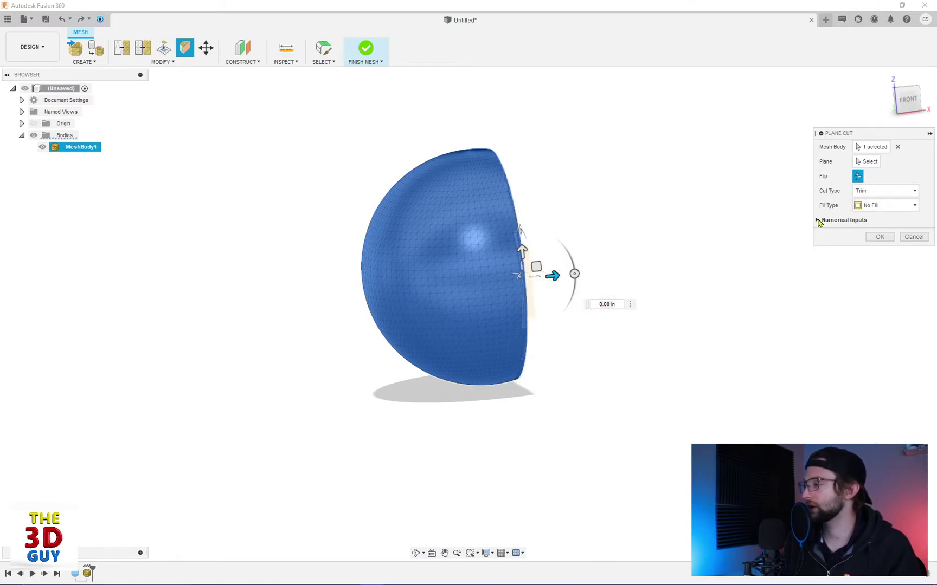
left_click(821, 220)
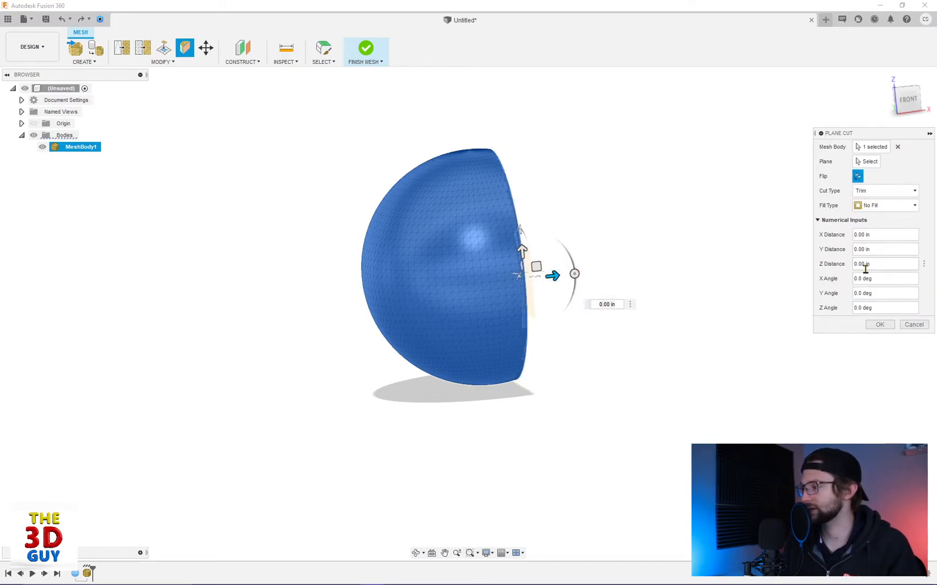